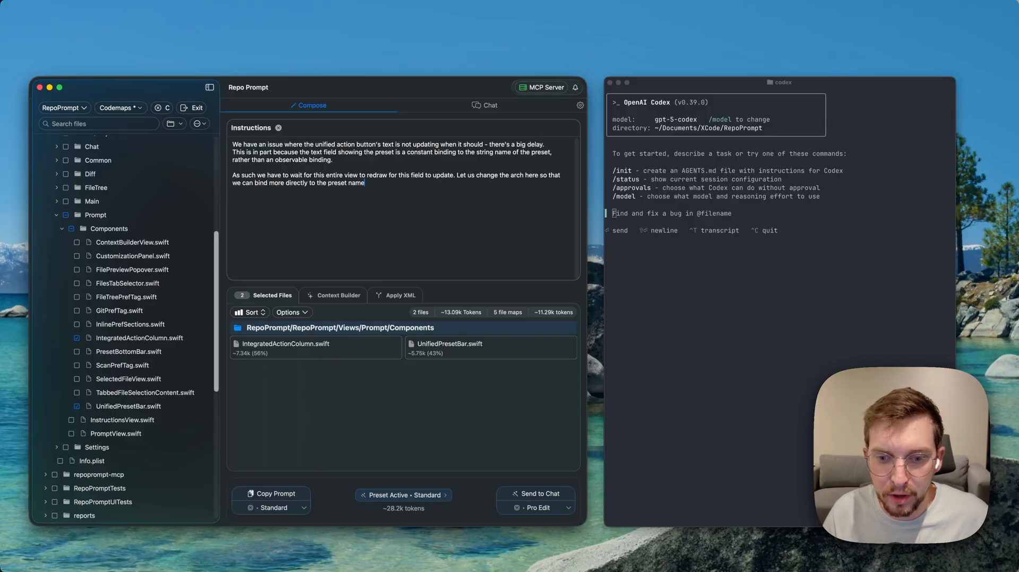
mouse_move(419, 204)
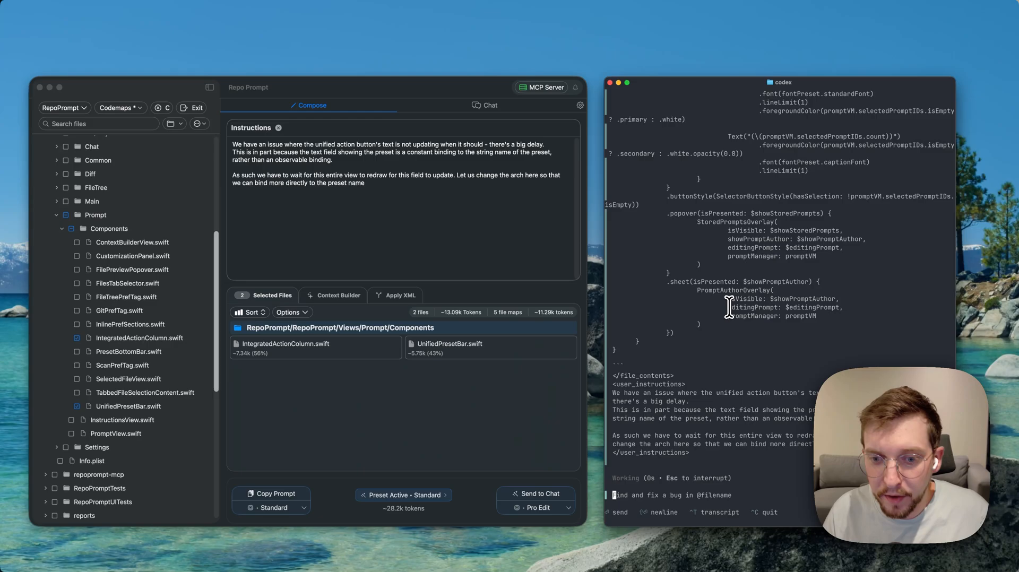
mouse_move(180, 345)
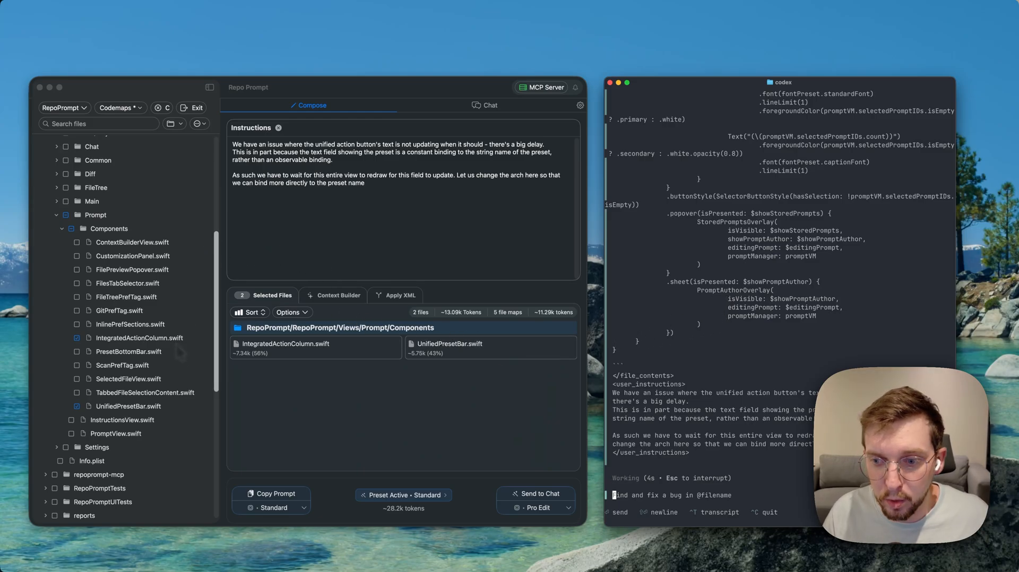
mouse_move(185, 356)
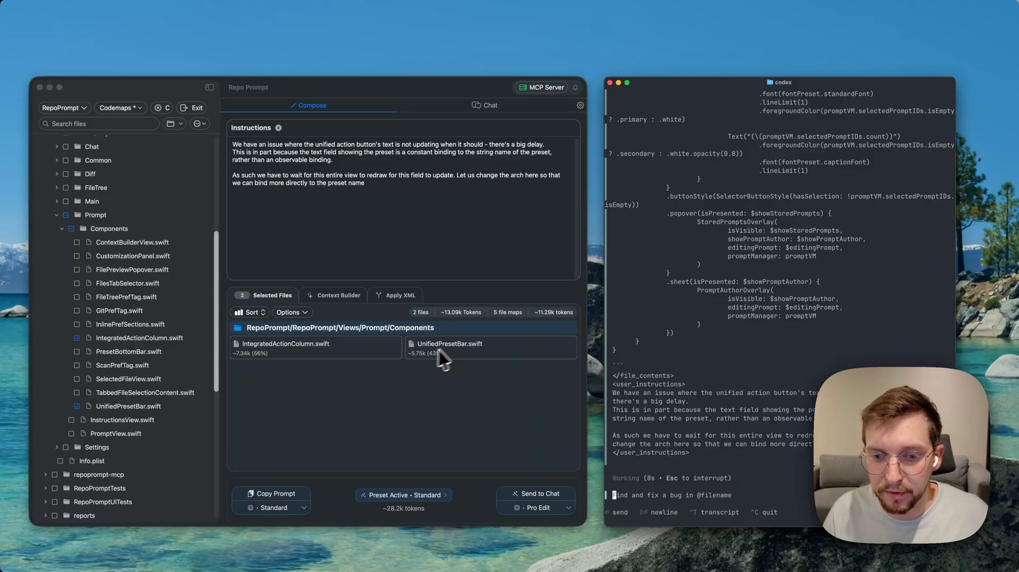
mouse_move(370, 404)
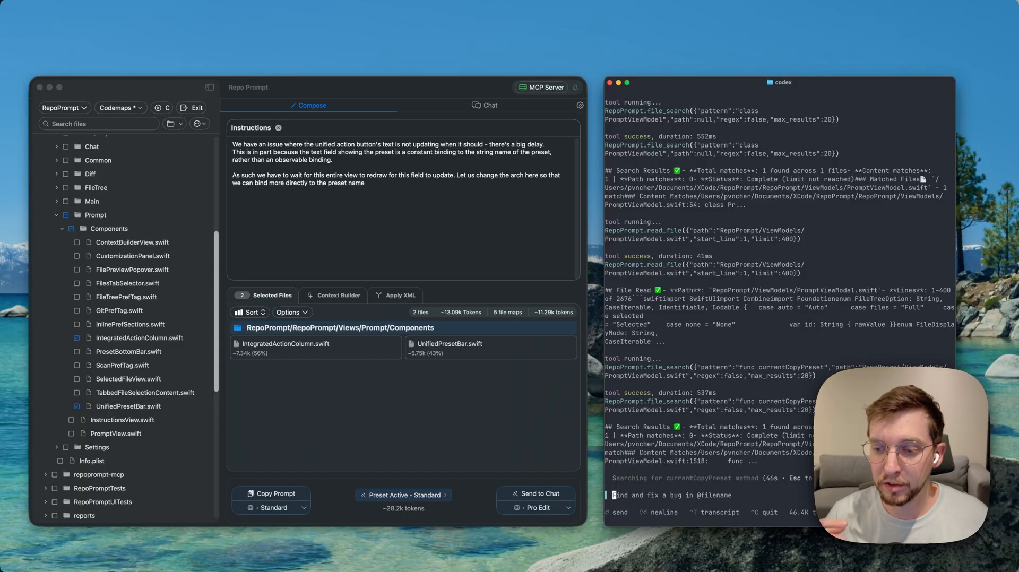
Step: Follow Codex reading the currentCopyPreset section and glance at the Standard preset modes under Copy Prompt
scroll("down", 3)
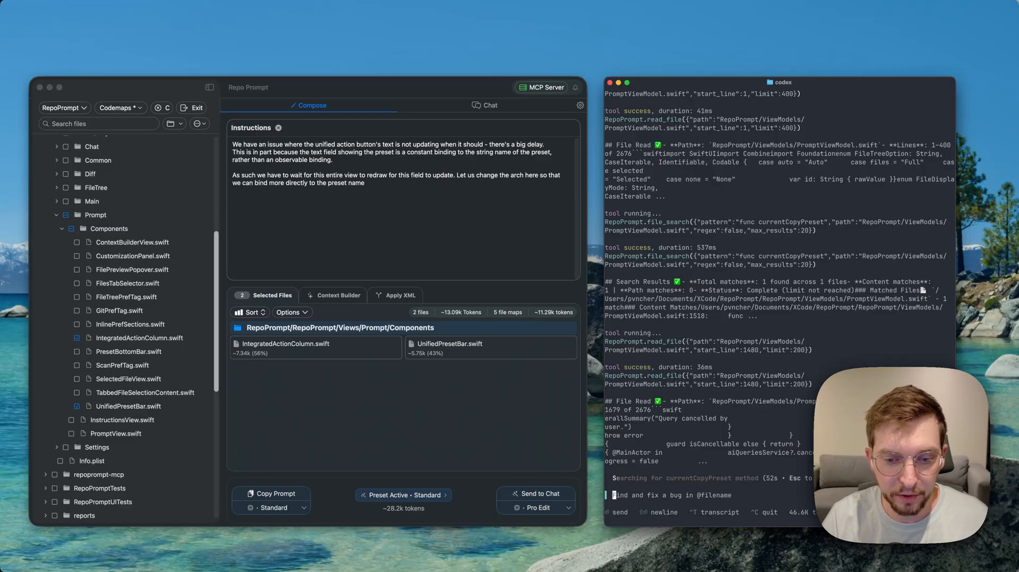
mouse_move(397, 520)
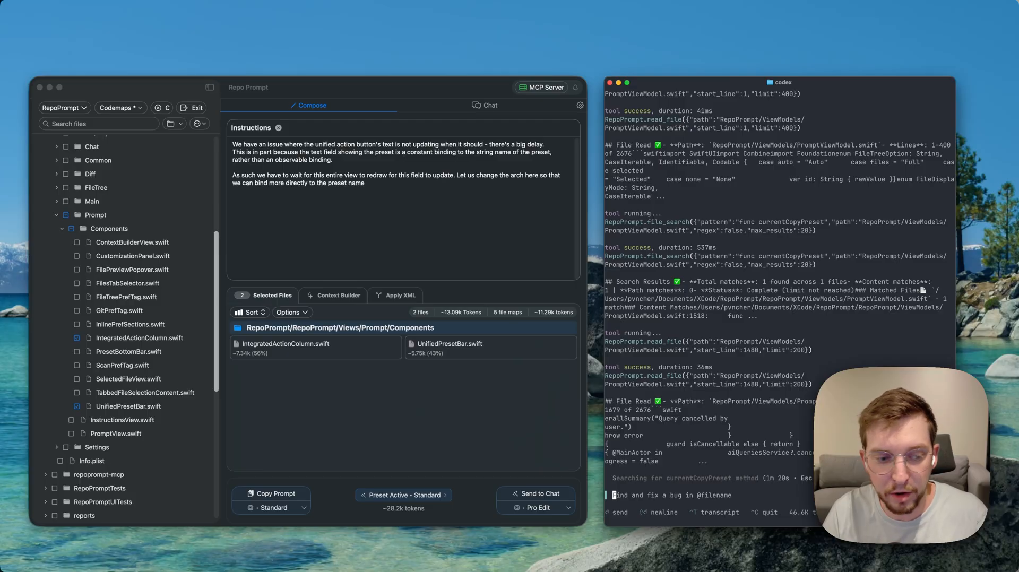
scroll("down", 3)
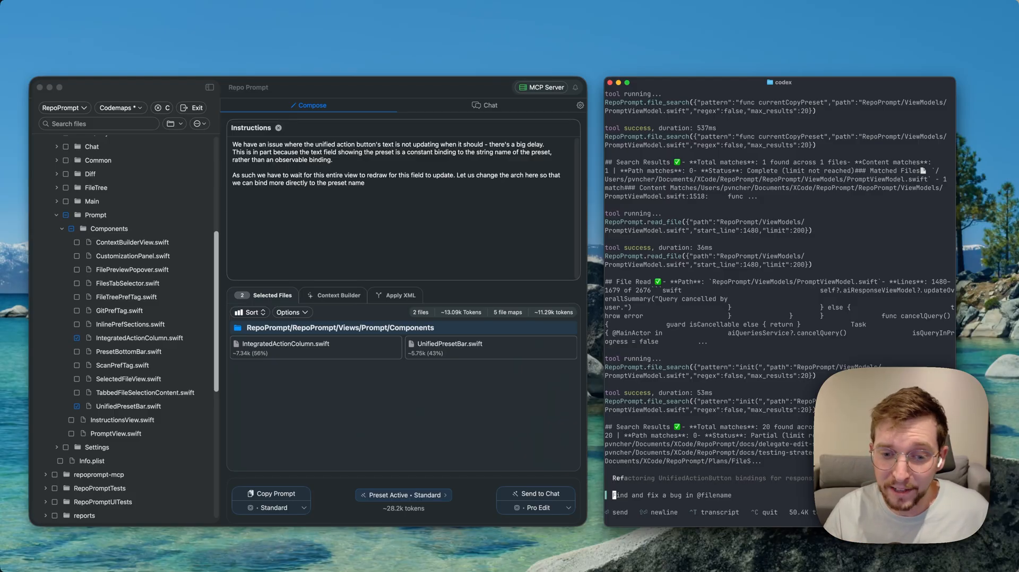
left_click(274, 508)
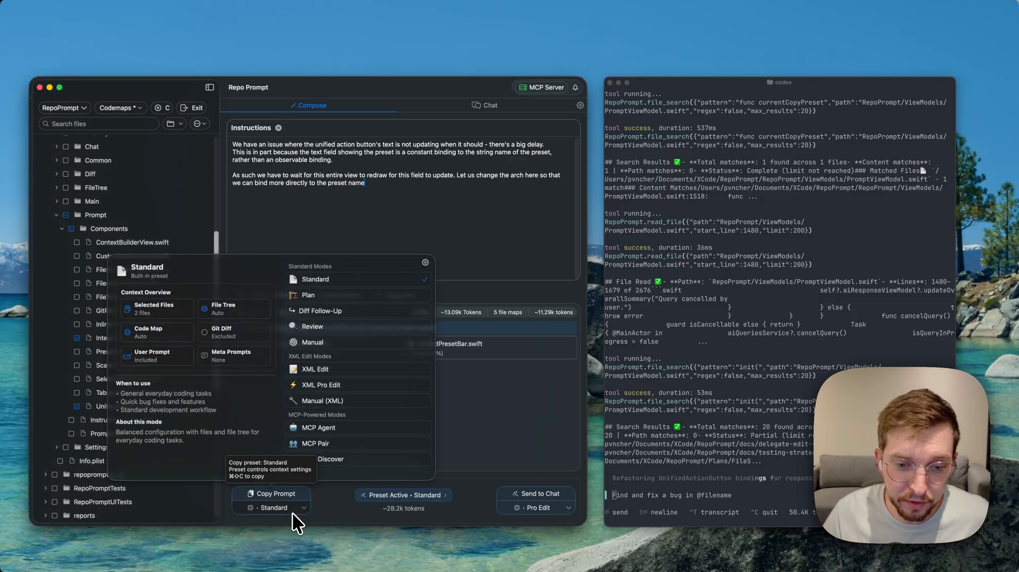
mouse_move(315, 444)
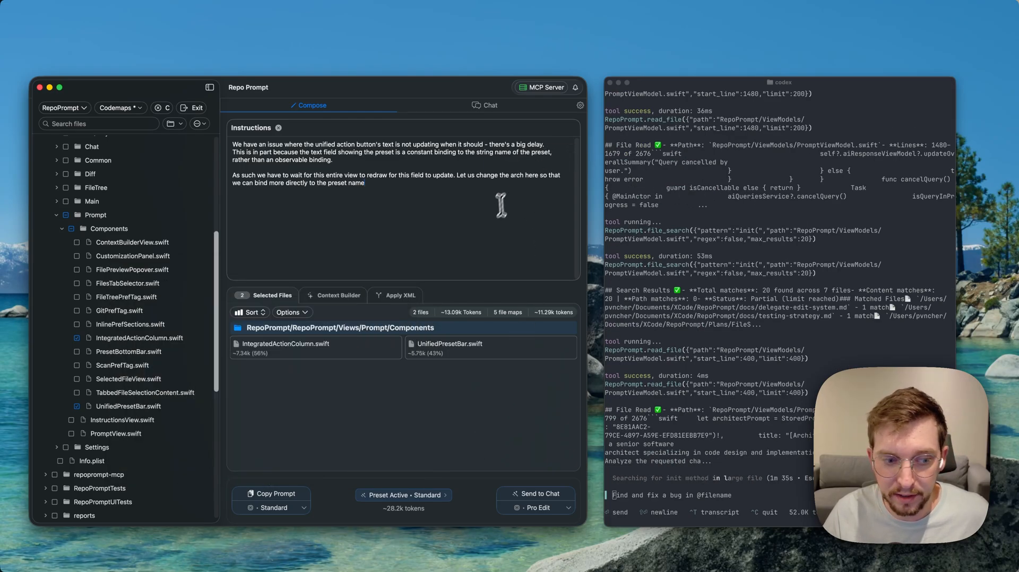
mouse_move(485, 226)
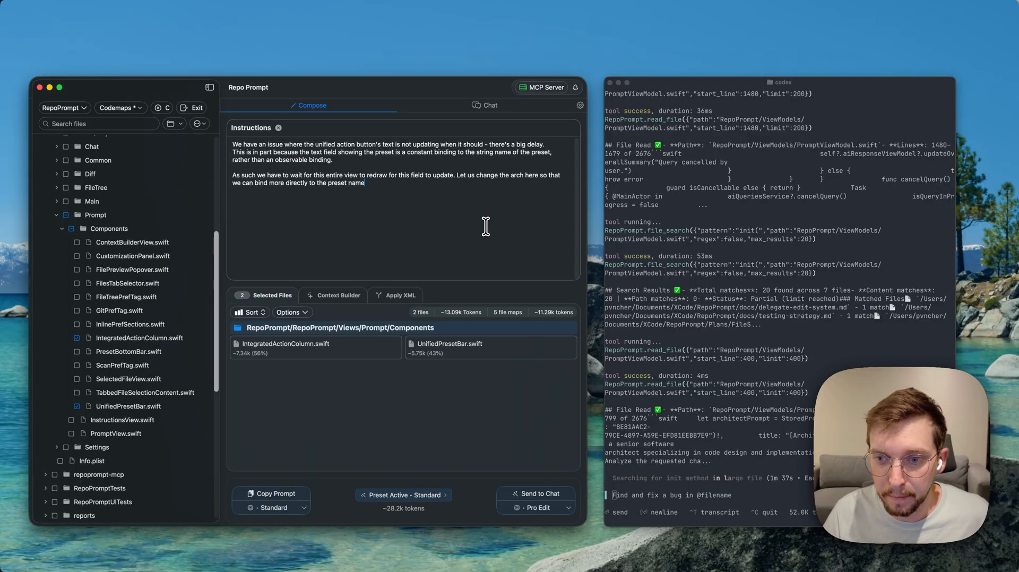
mouse_move(509, 242)
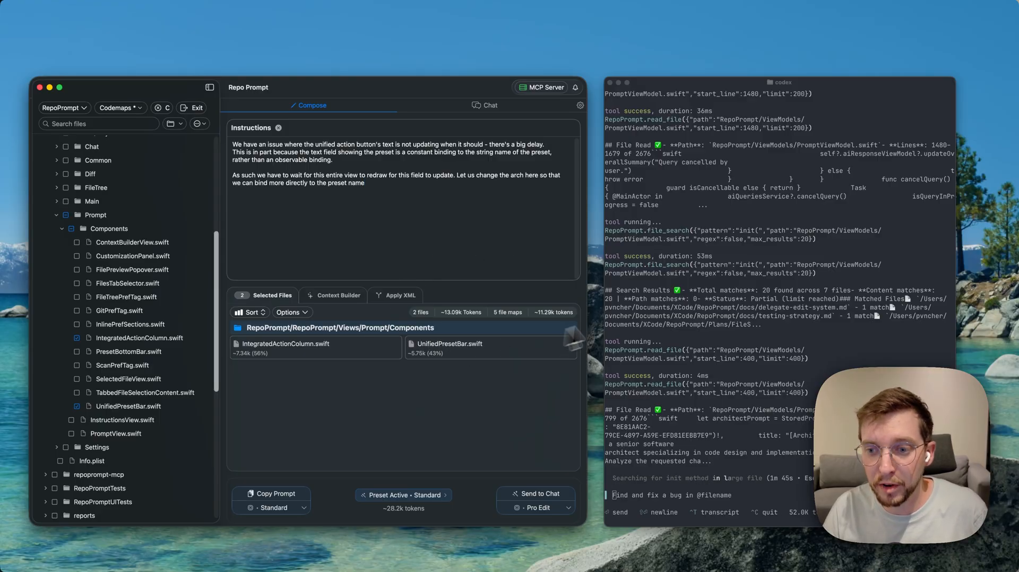
mouse_move(535, 274)
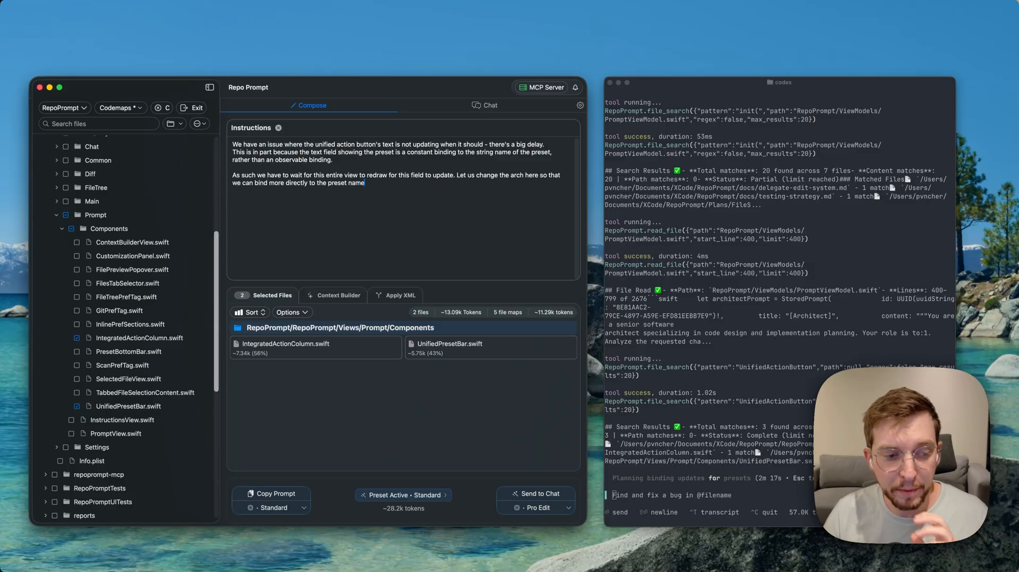
Step: Follow Codex finding three UnifiedActionButton matches and planning read-only preset bindings
scroll("down", 3)
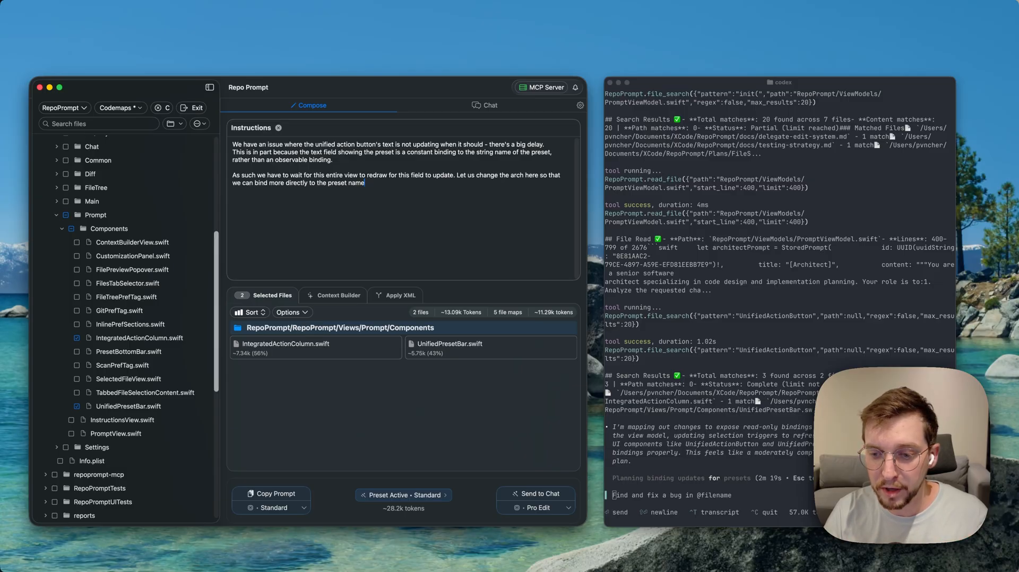